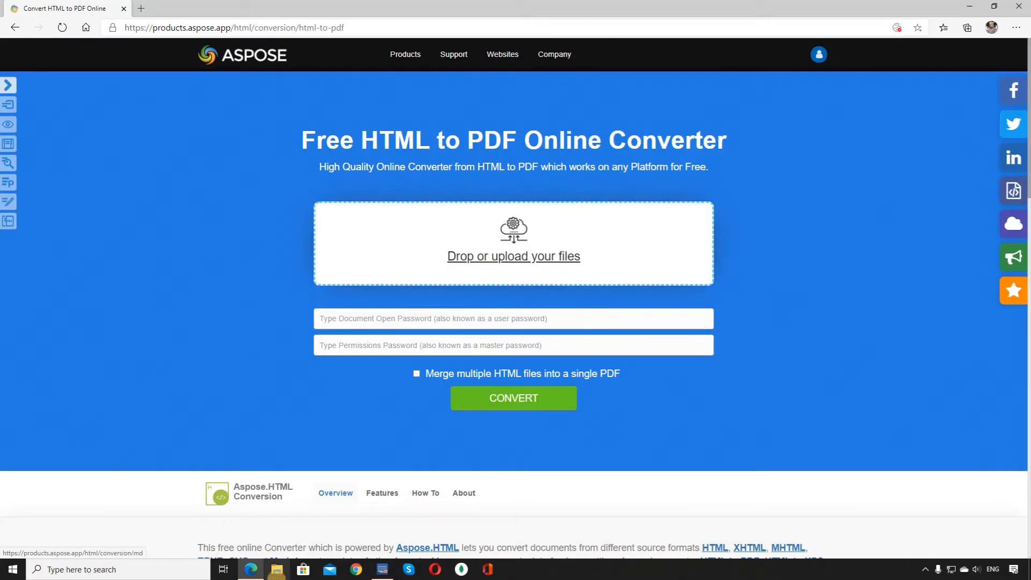
Step: Bring up a File Explorer window from the taskbar to locate the HTML files
left_click(514, 256)
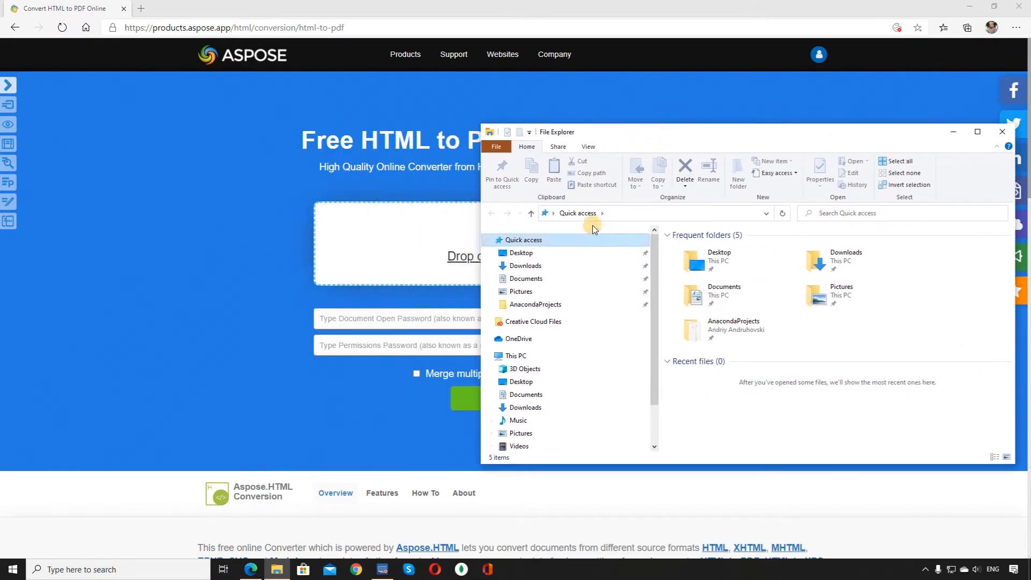
Step: Add document1.html and document2.html from Downloads to the converter's upload area
left_click(525, 265)
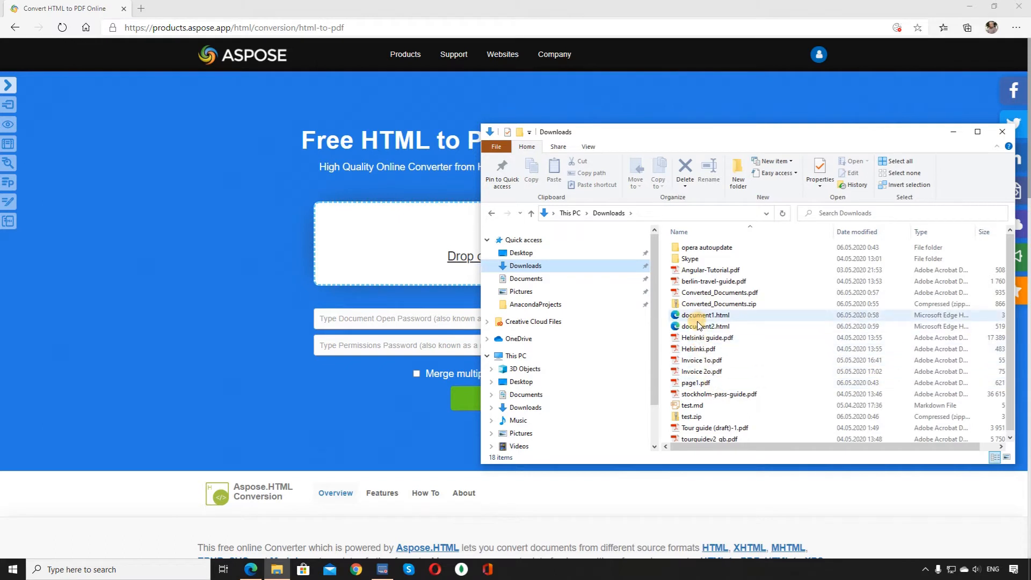
left_click(705, 315)
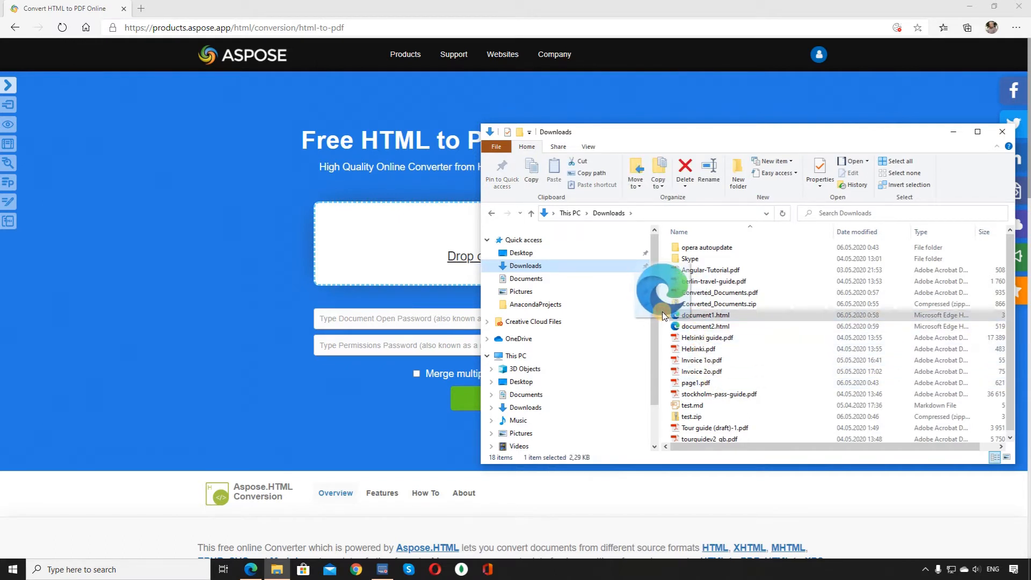
double_click(702, 315)
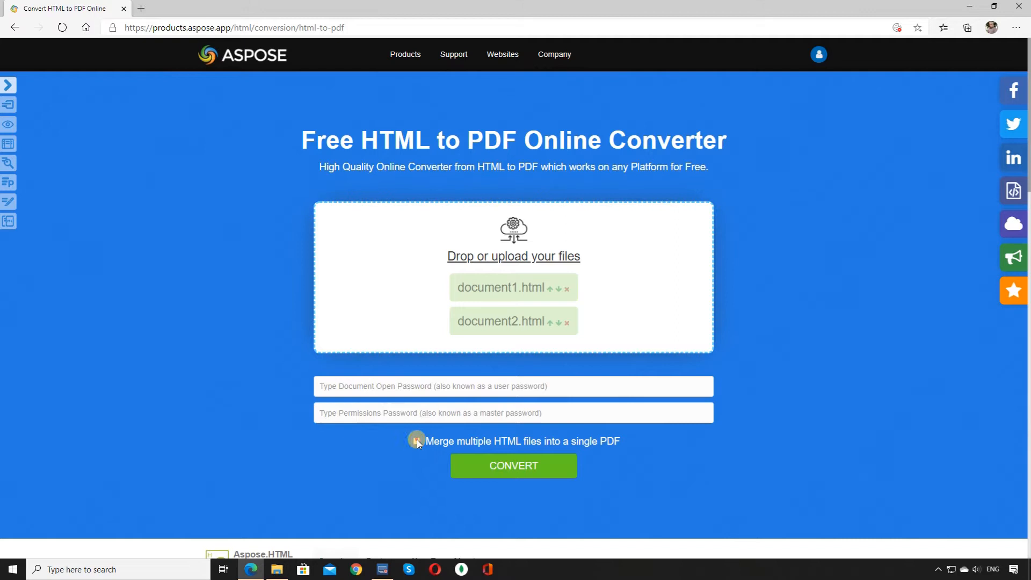
Step: Enable 'Merge multiple HTML files into a single PDF' and run the conversion to completion
left_click(417, 440)
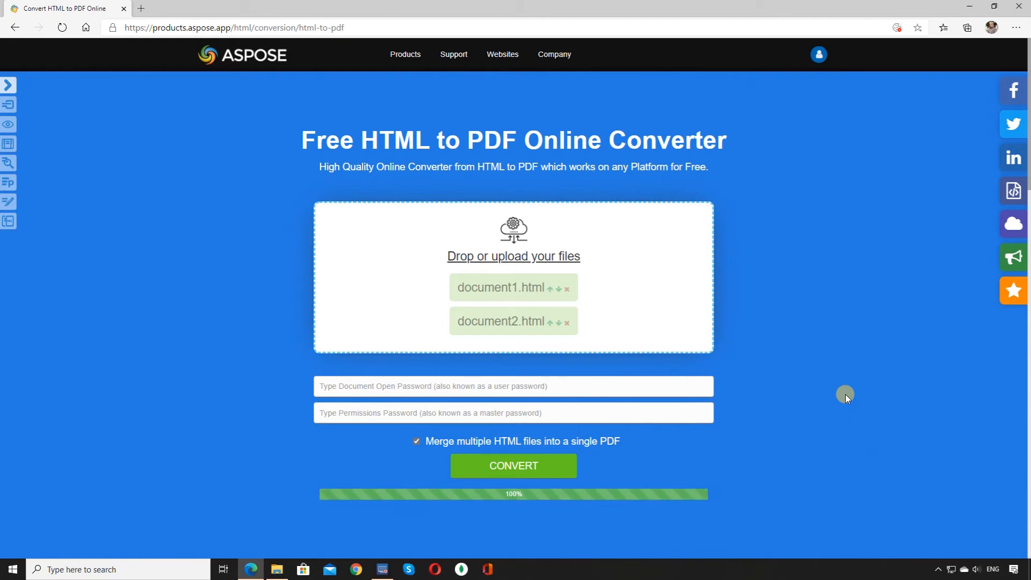
left_click(513, 465)
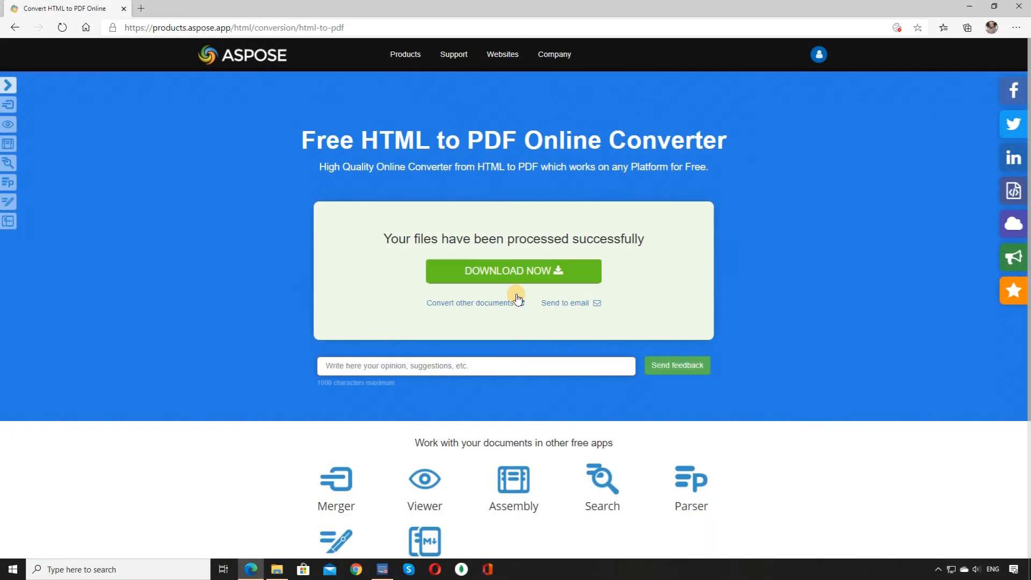
Step: Download the merged PDF and open Converted_Documents (1).pdf in the browser
left_click(513, 270)
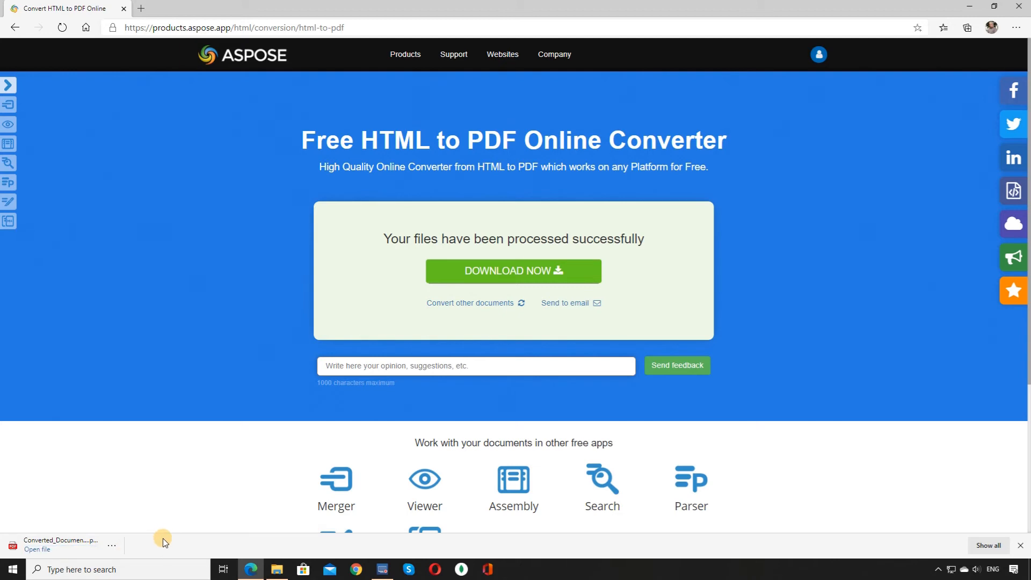
left_click(36, 548)
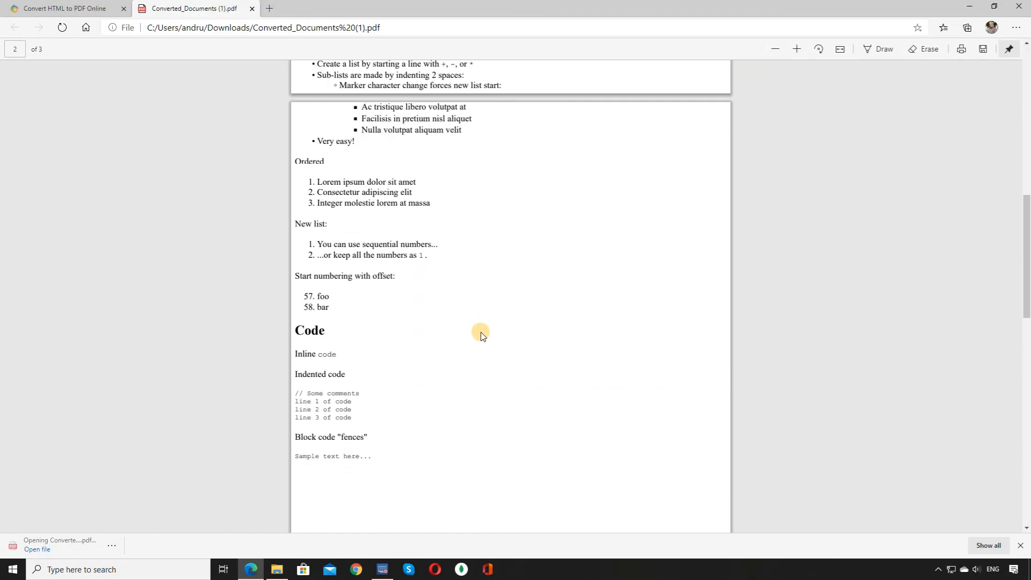
Step: Scroll through the three-page merged PDF to the car image, then close the browser
scroll("down", 3)
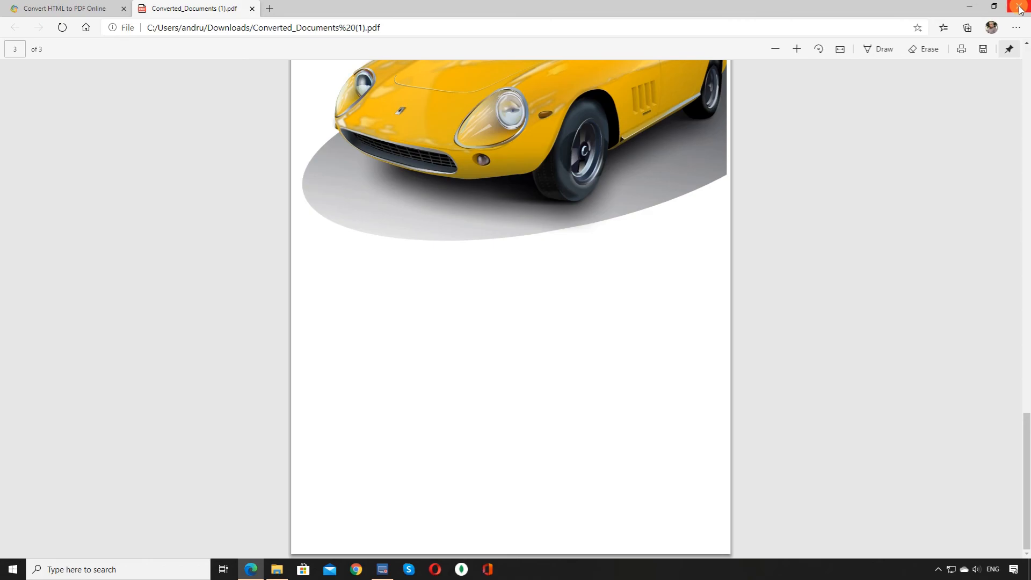
left_click(1017, 6)
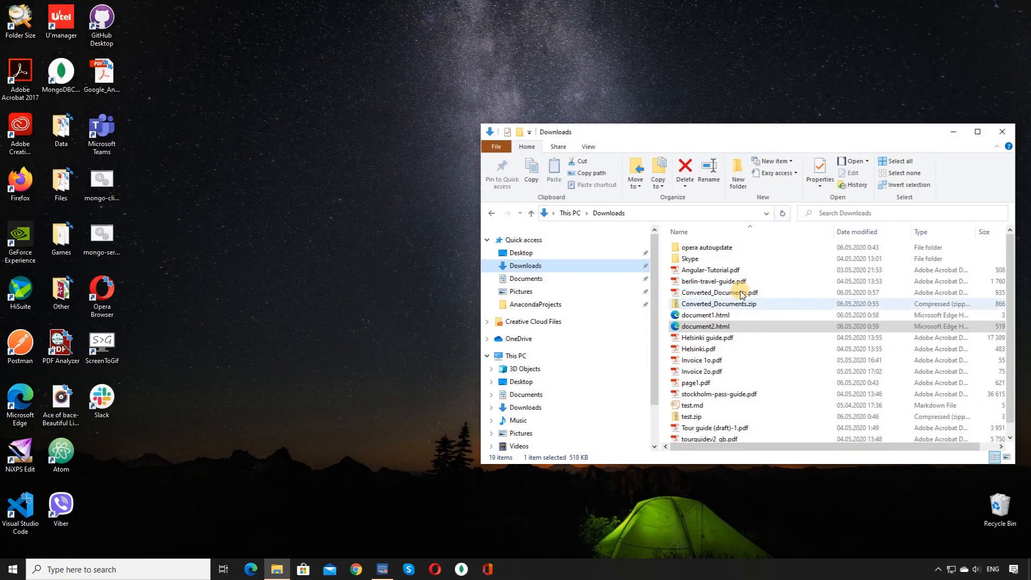
double_click(704, 314)
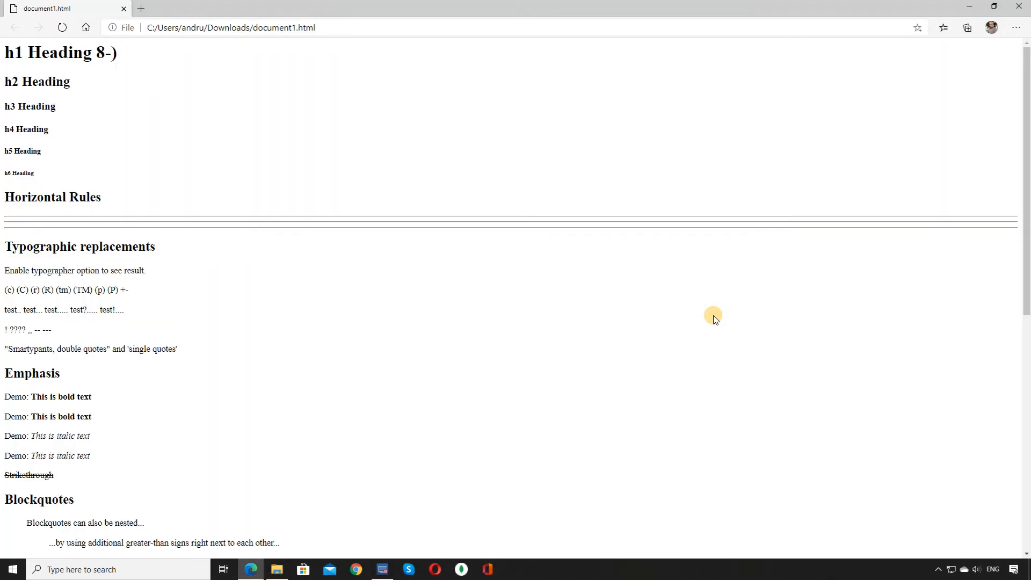
left_click(277, 569)
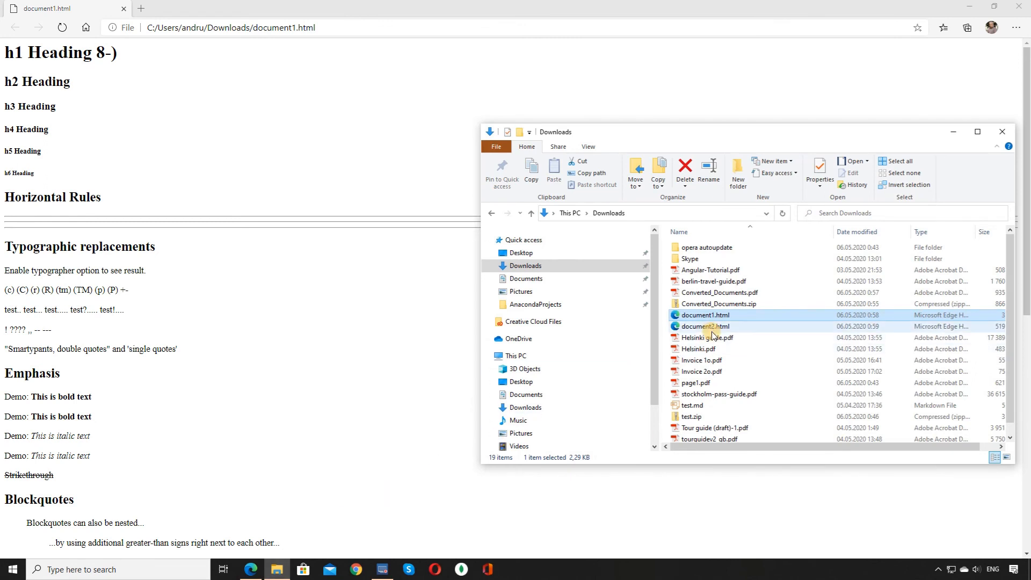
double_click(704, 327)
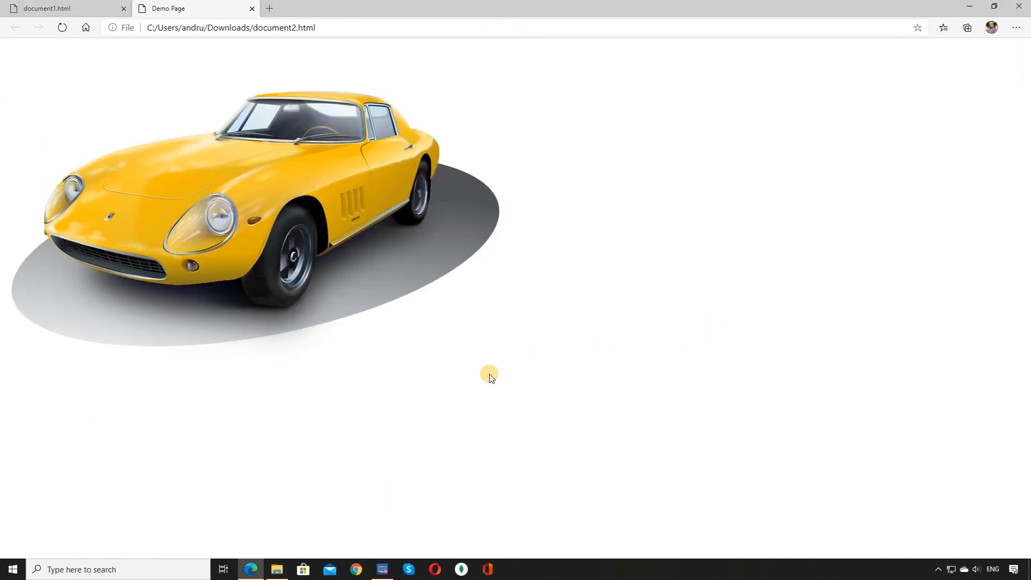
left_click(276, 569)
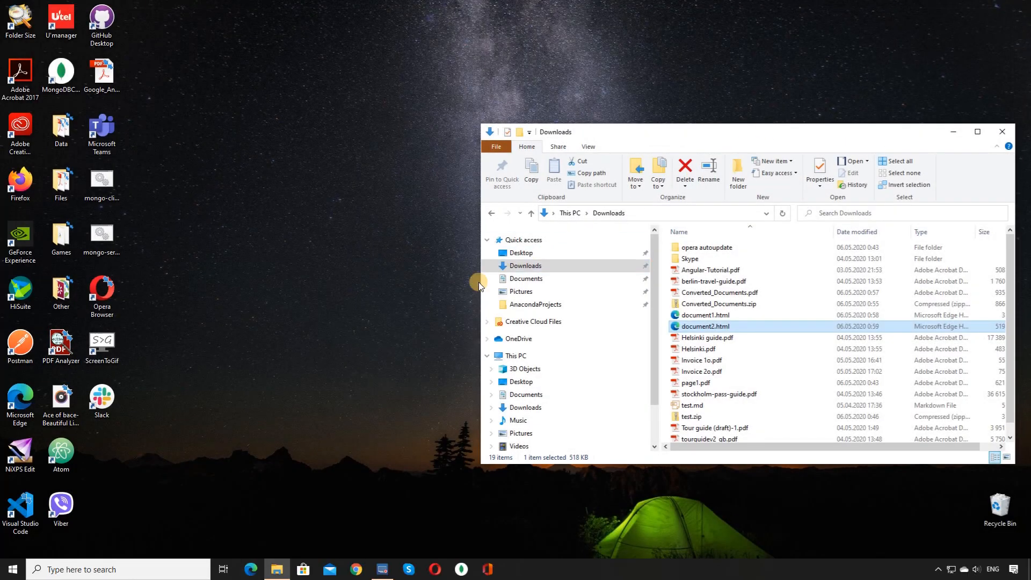